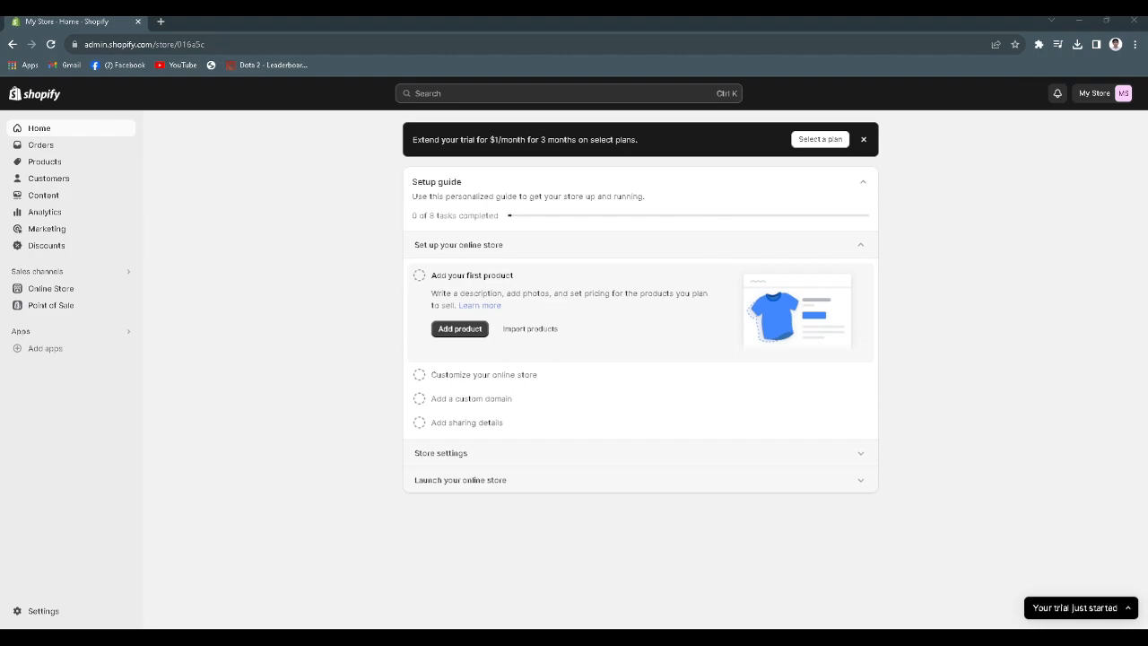
mouse_move(314, 337)
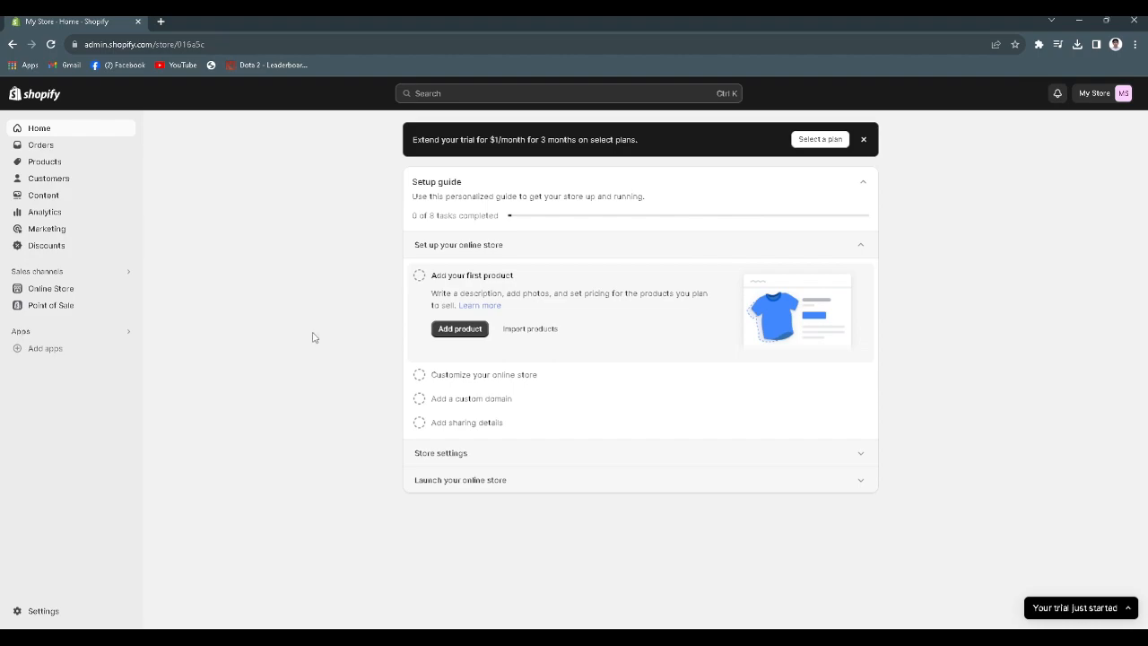
mouse_move(321, 312)
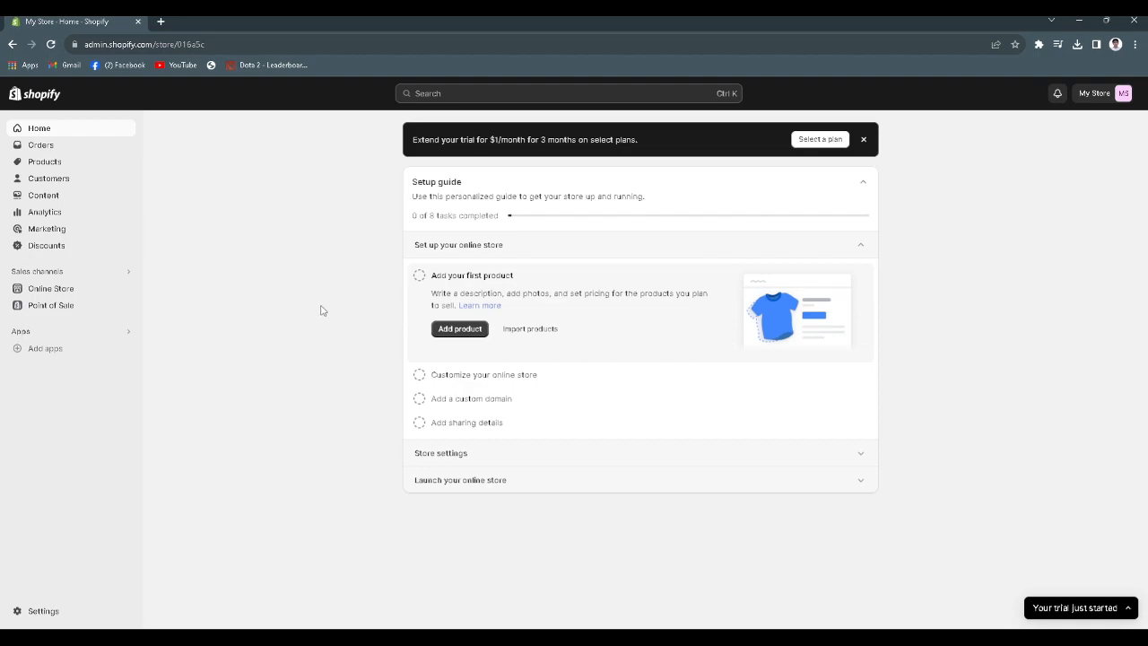
mouse_move(79, 184)
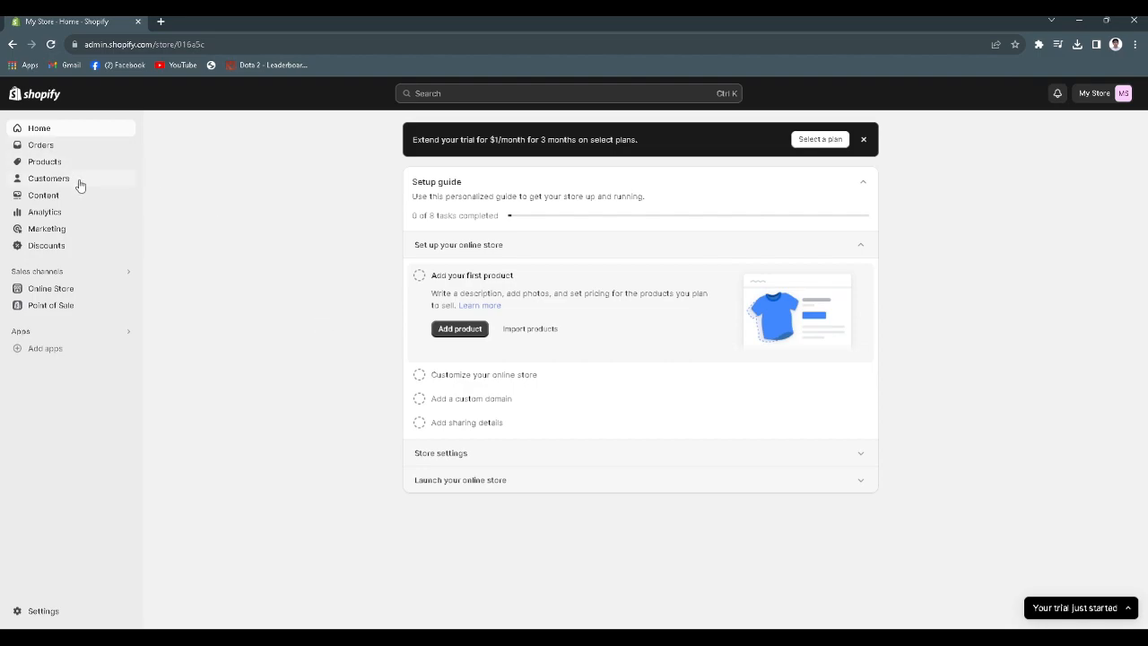
mouse_move(43, 616)
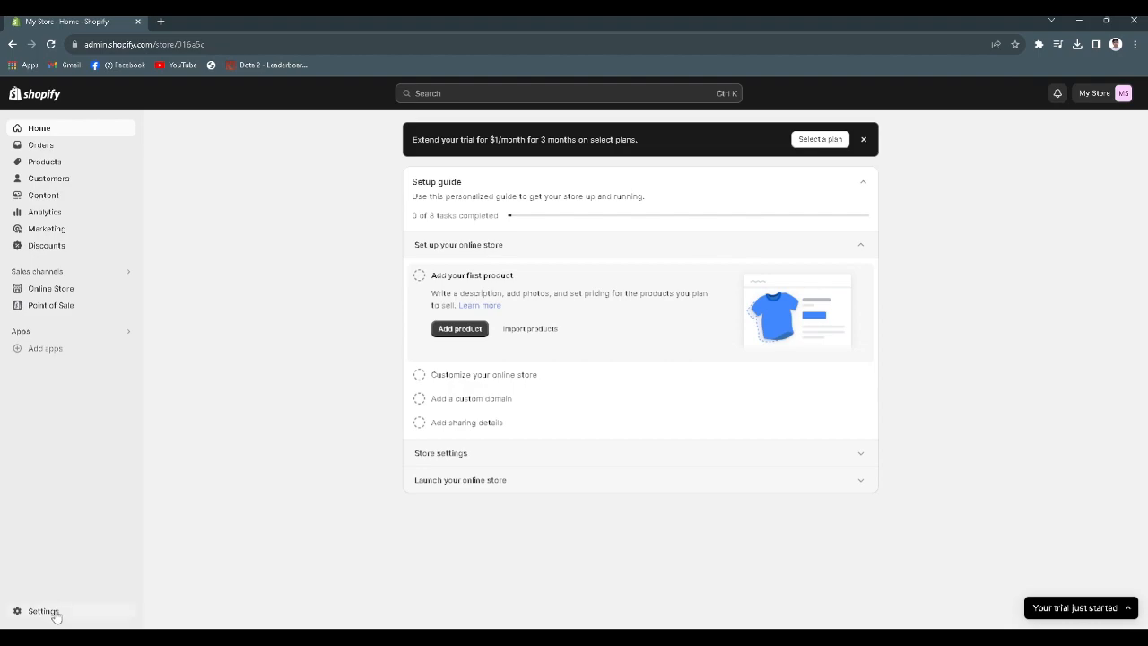
mouse_move(76, 616)
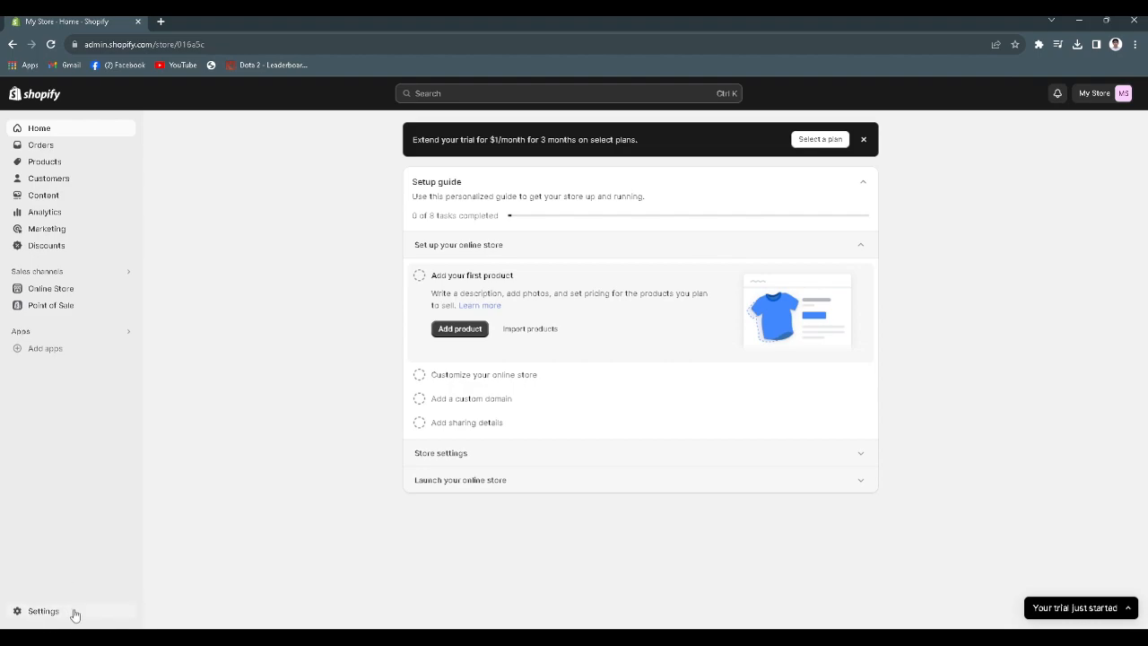
- Open the store settings to the Store details page
left_click(43, 610)
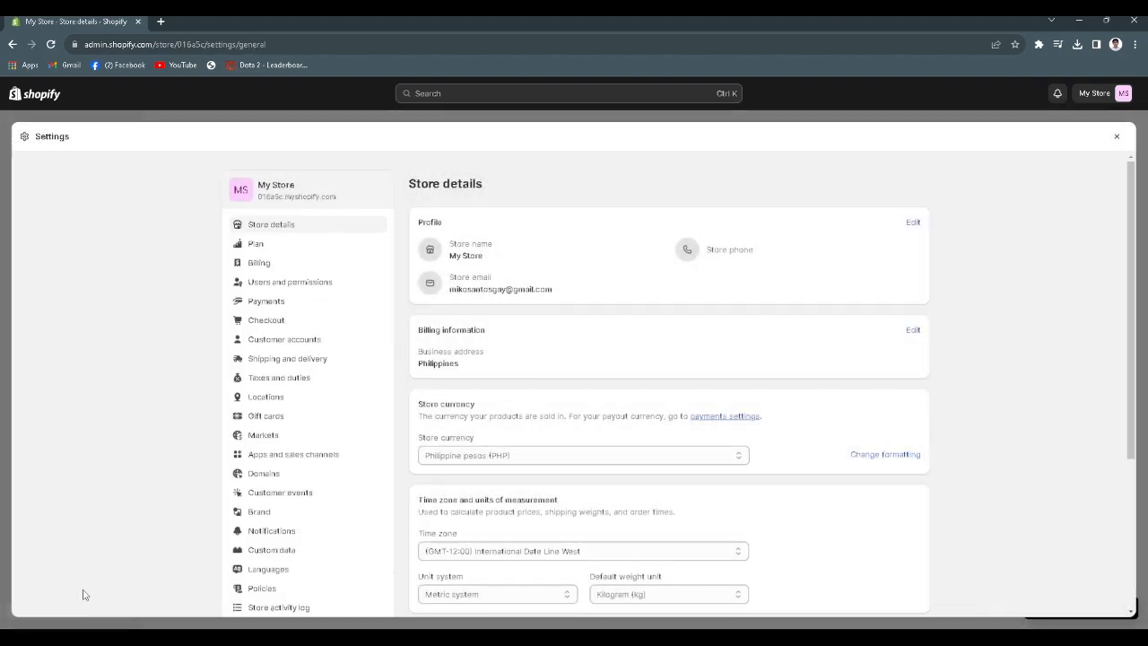
mouse_move(287, 276)
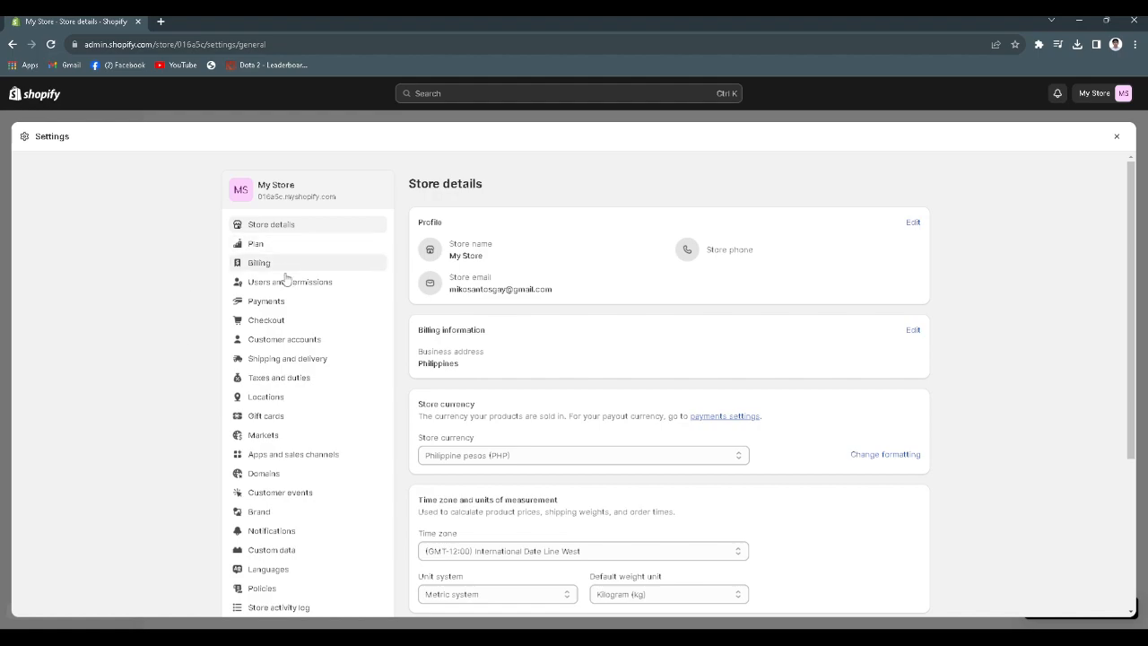
mouse_move(287, 358)
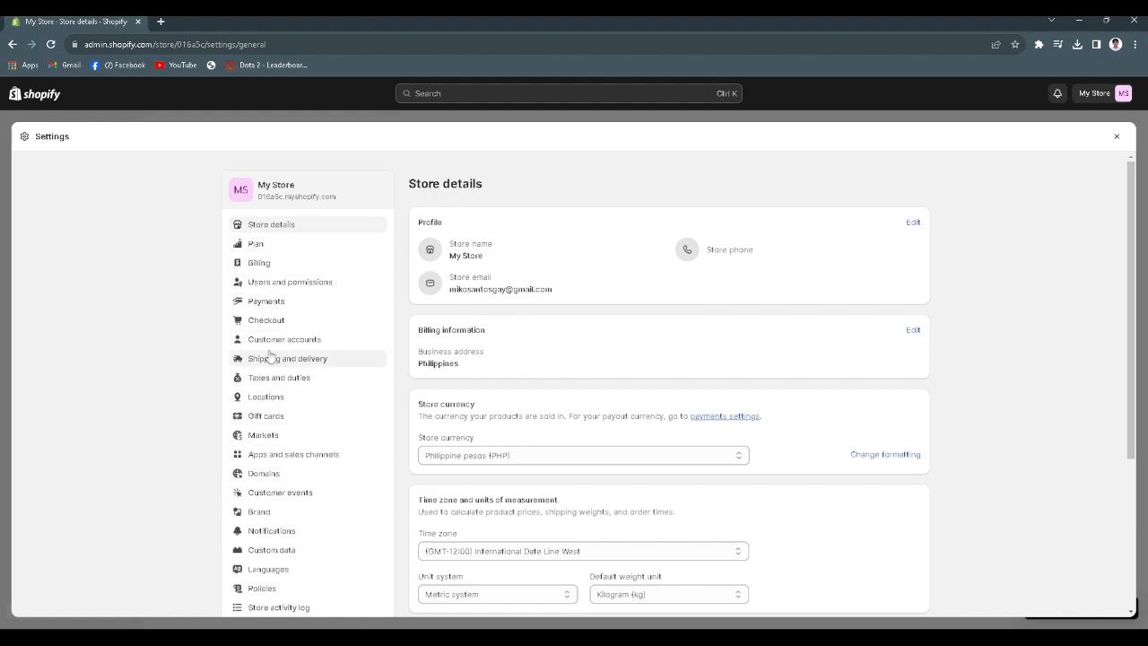
mouse_move(284, 339)
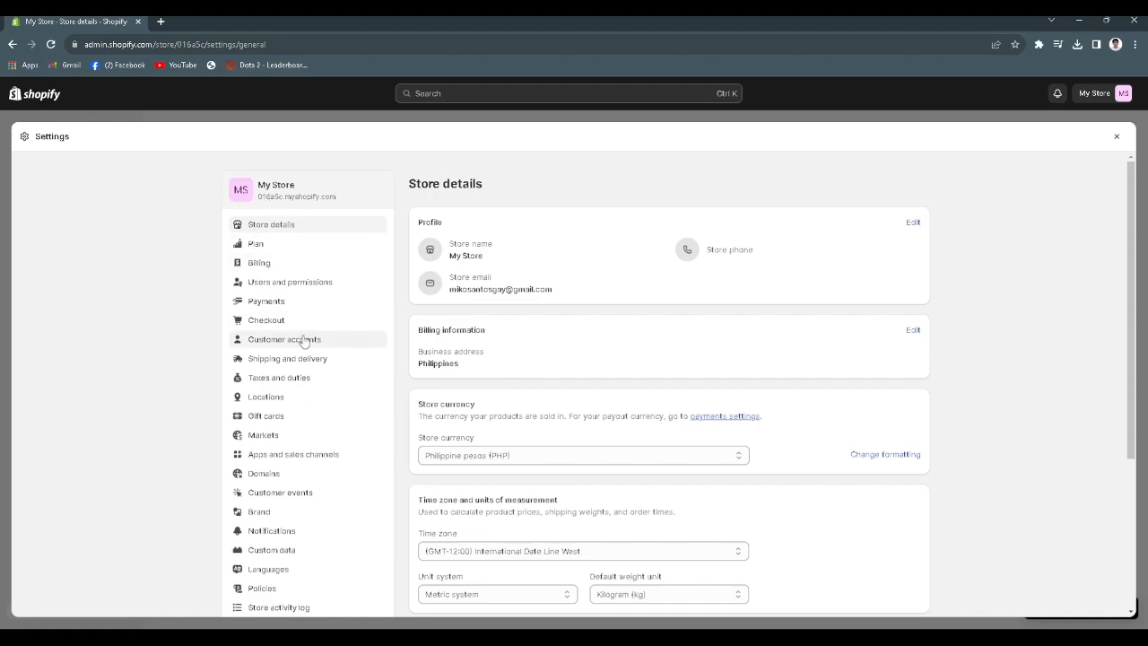
mouse_move(277, 364)
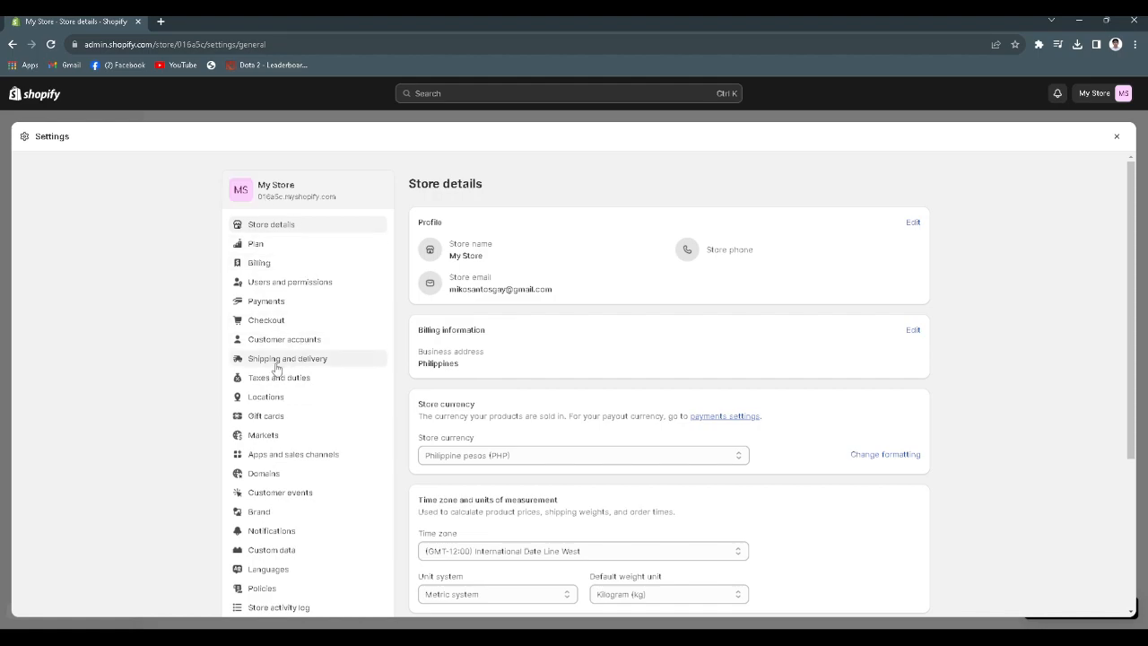
- Open Shipping and delivery settings and scroll down to the Packing slips section
left_click(287, 358)
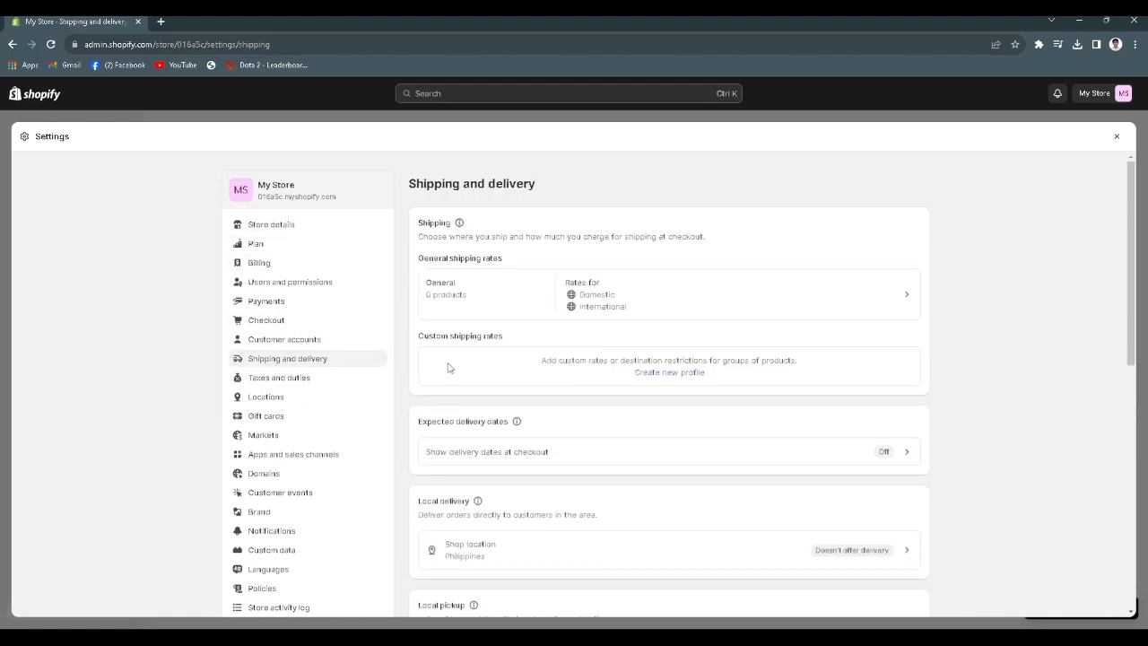
scroll("down", 3)
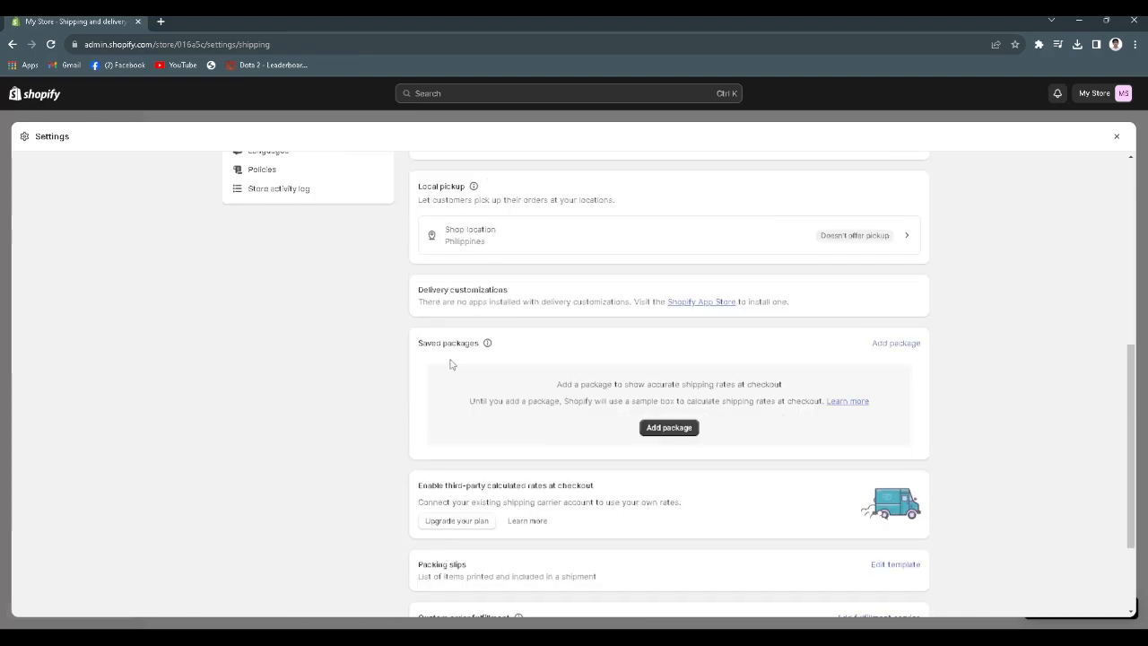
scroll("down", 3)
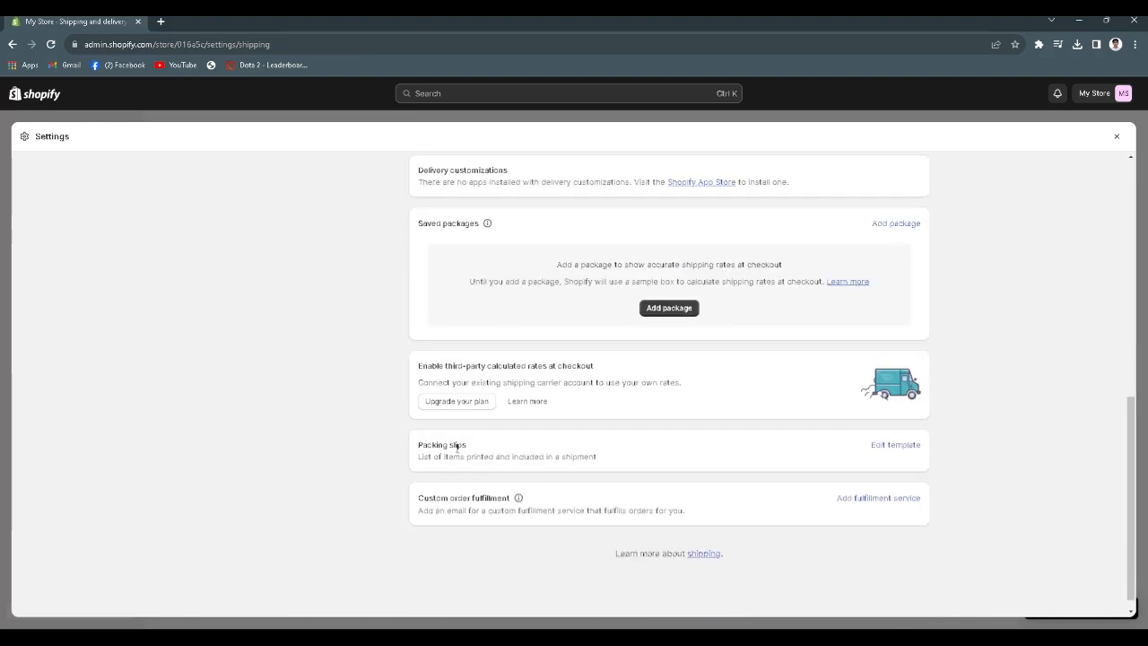
mouse_move(723, 459)
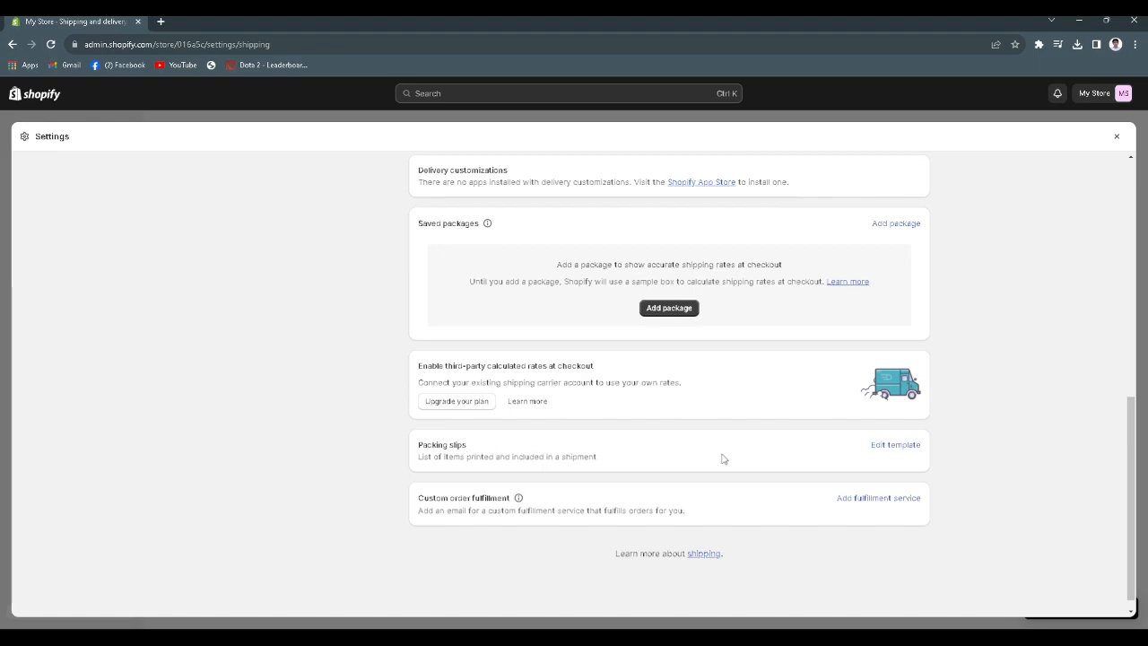
mouse_move(894, 445)
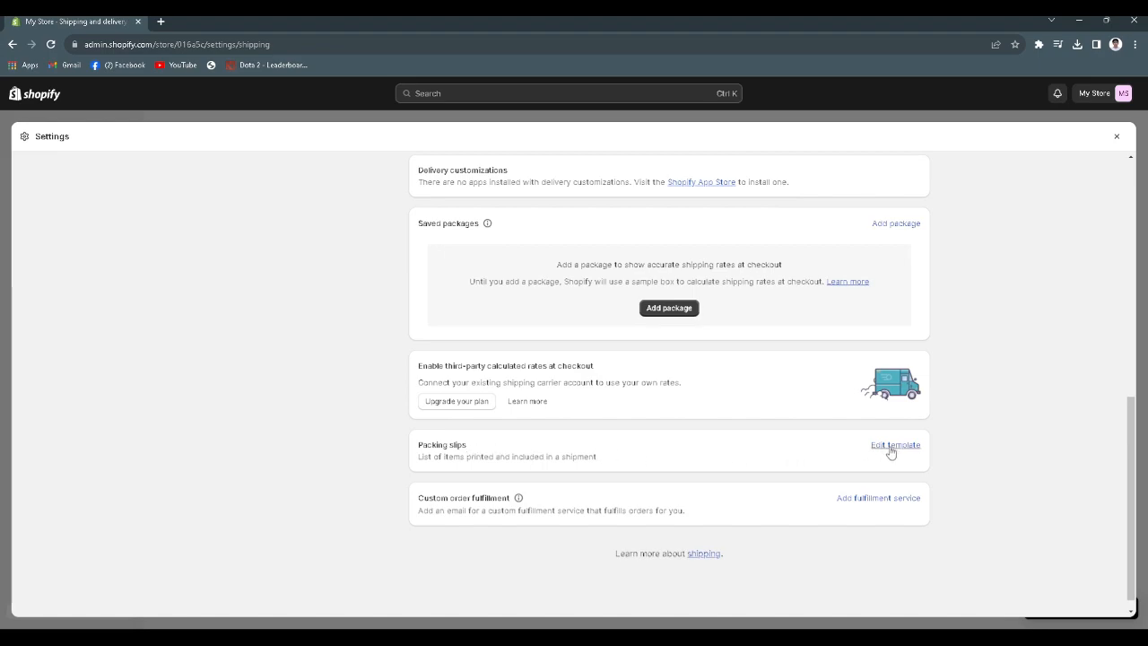
- Open the packing slip template's code editor and deselect the template code
left_click(894, 445)
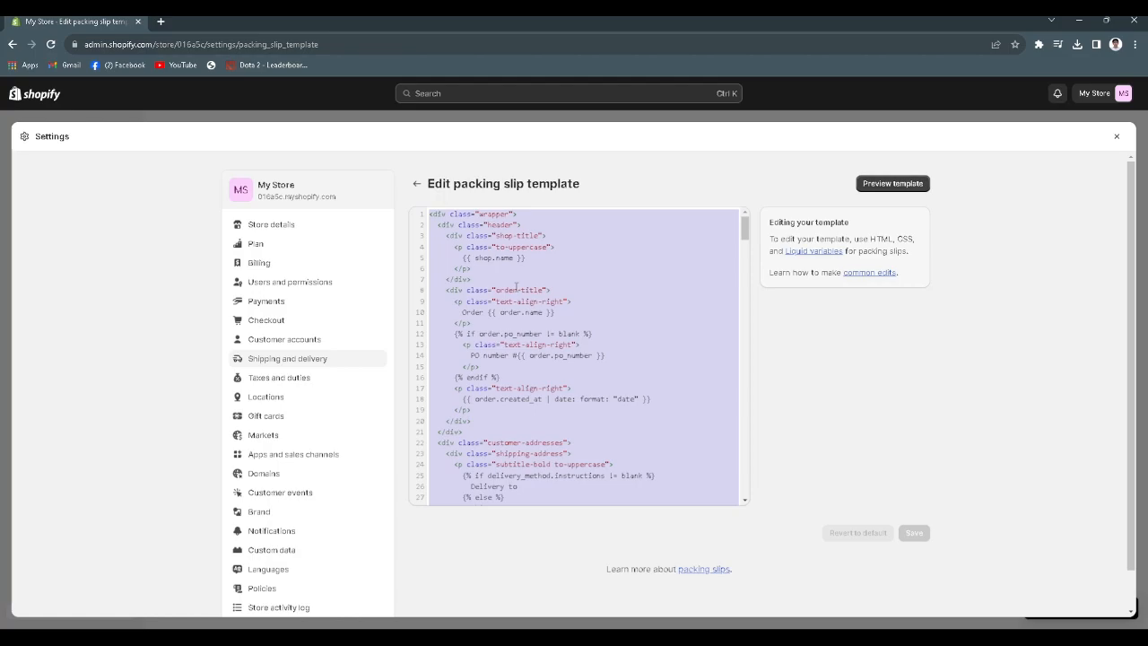
mouse_move(500, 271)
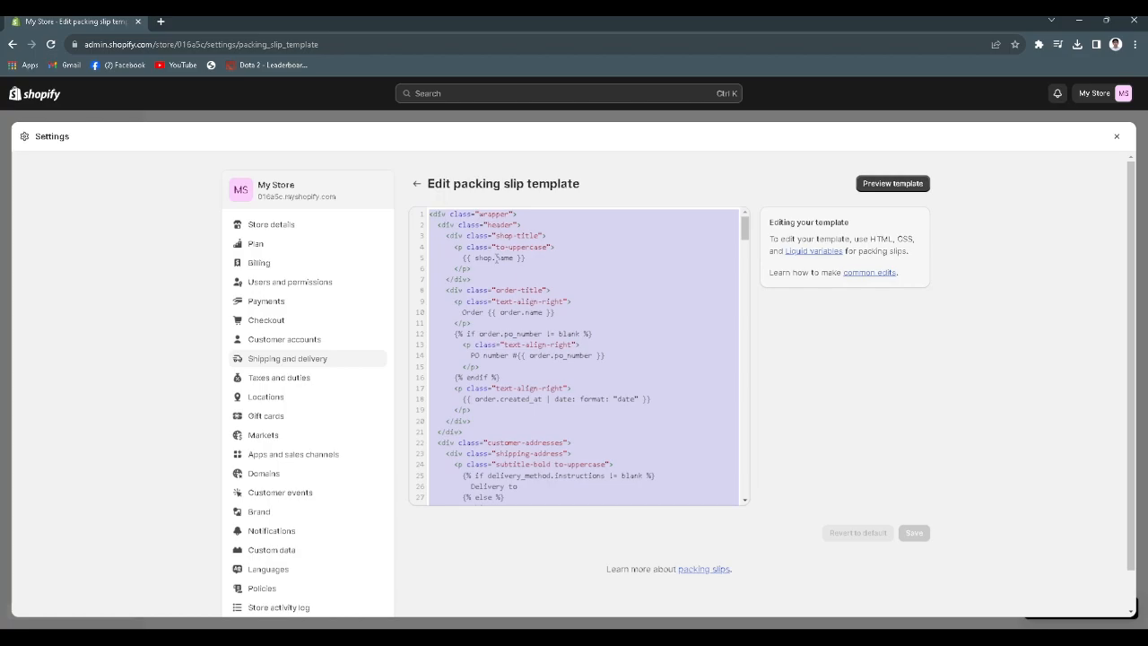
left_click(532, 320)
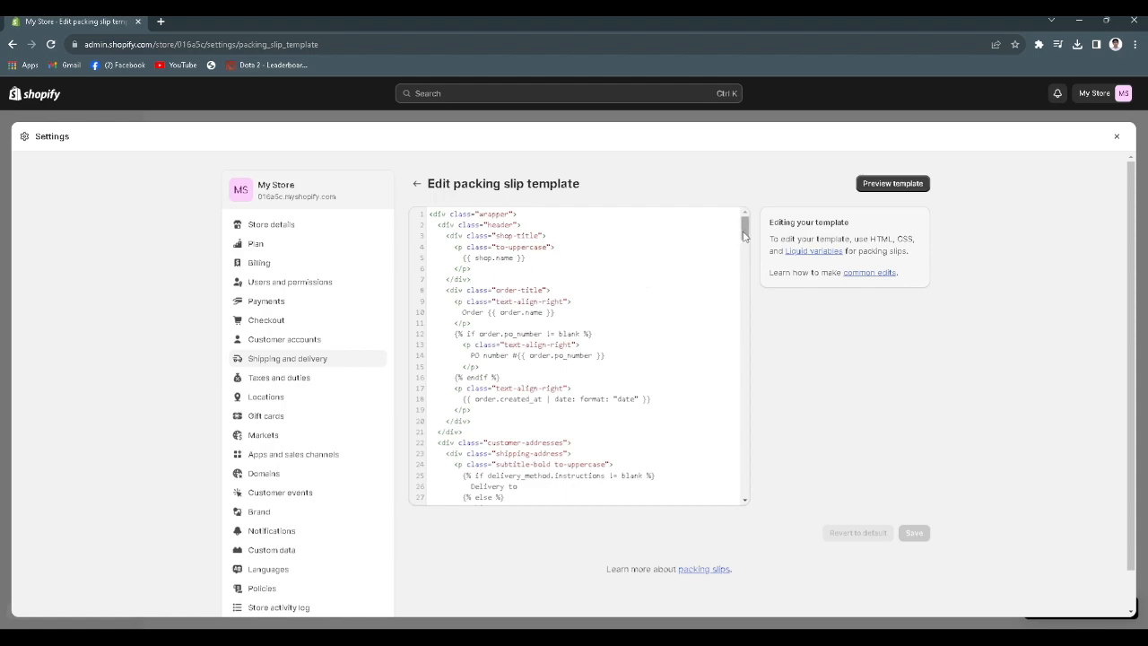
- Scroll to the template footer and select the <br> and {{ shop_address.summary }} lines
scroll("down", 3)
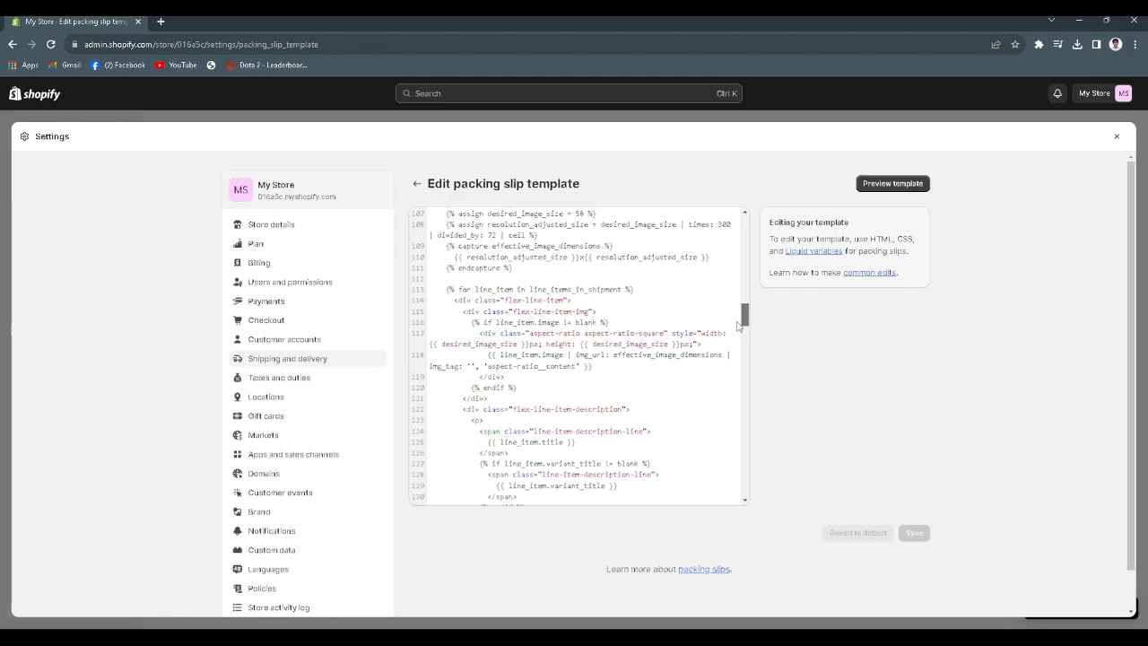
scroll("down", 3)
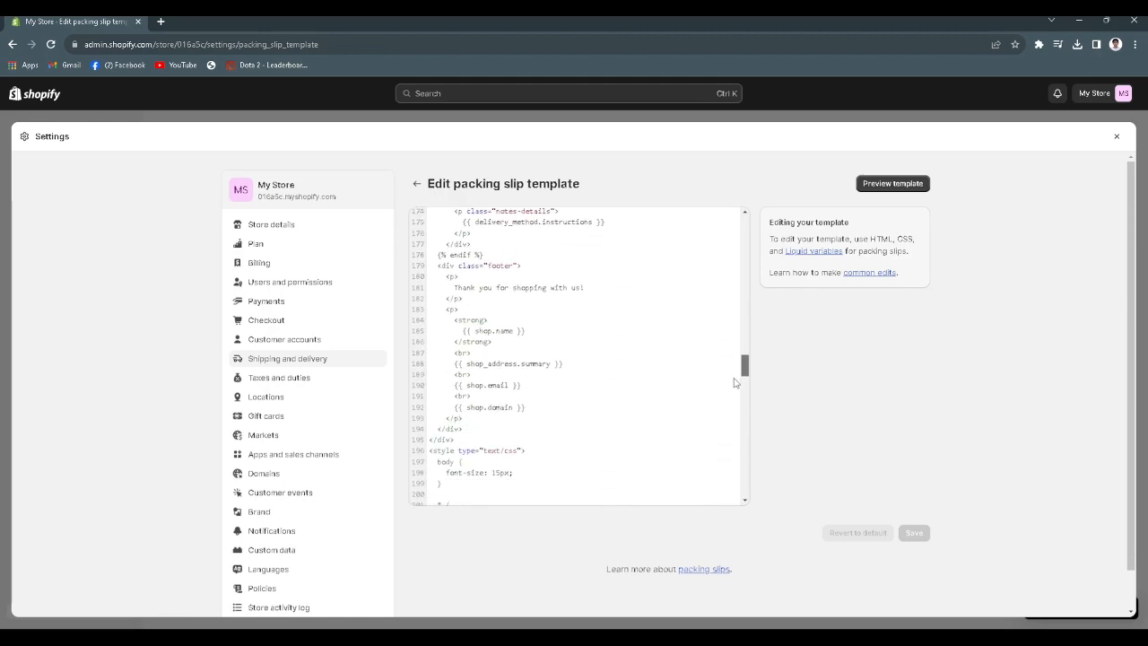
scroll("up", 3)
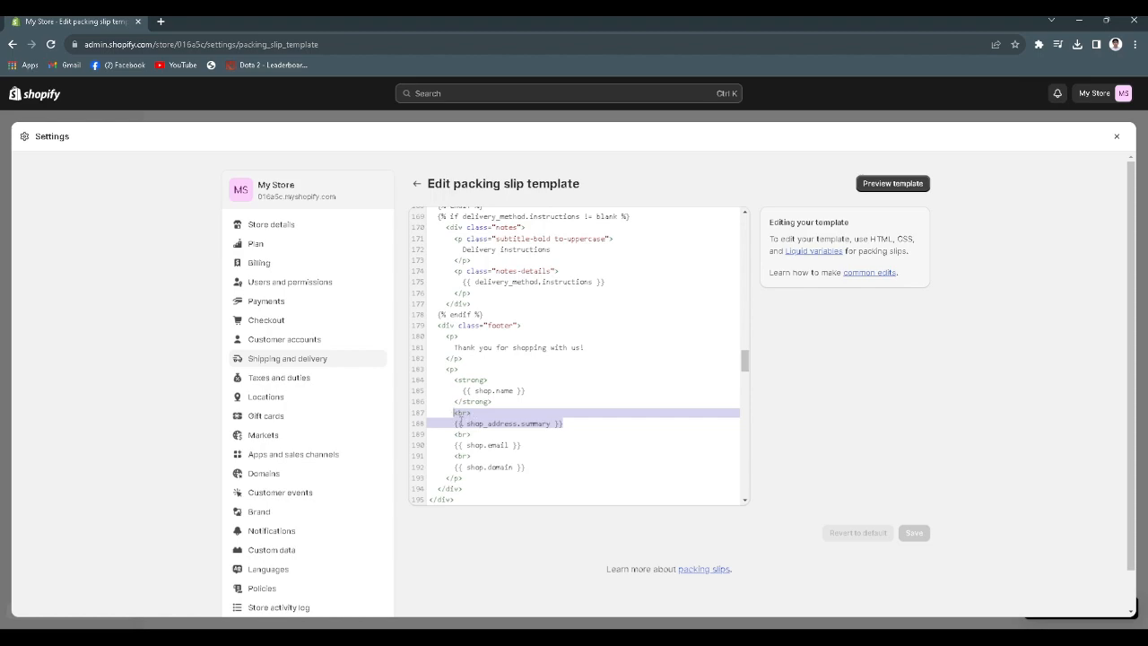
- Delete the shop address summary line from the footer and save the template
key("Delete")
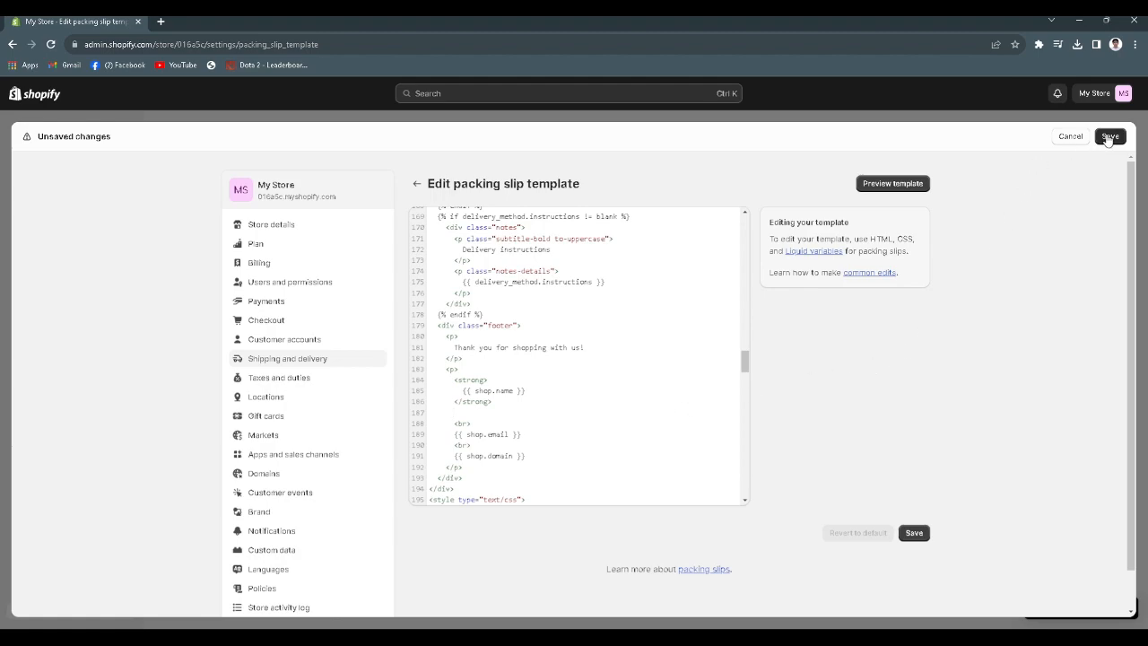
left_click(1111, 136)
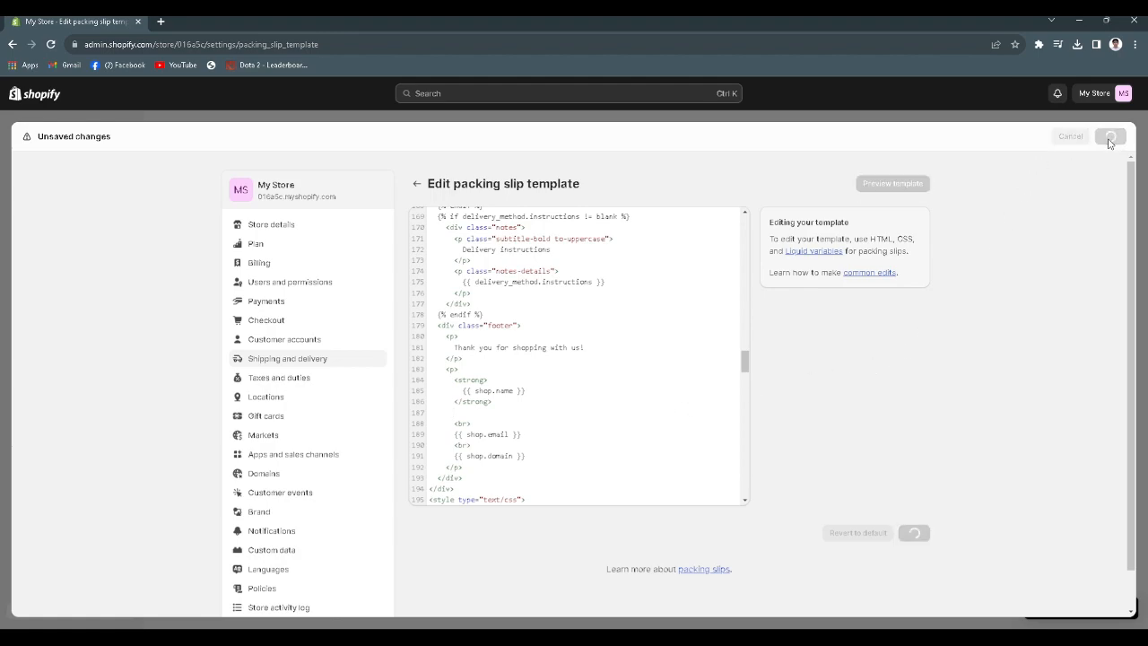
left_click(1110, 135)
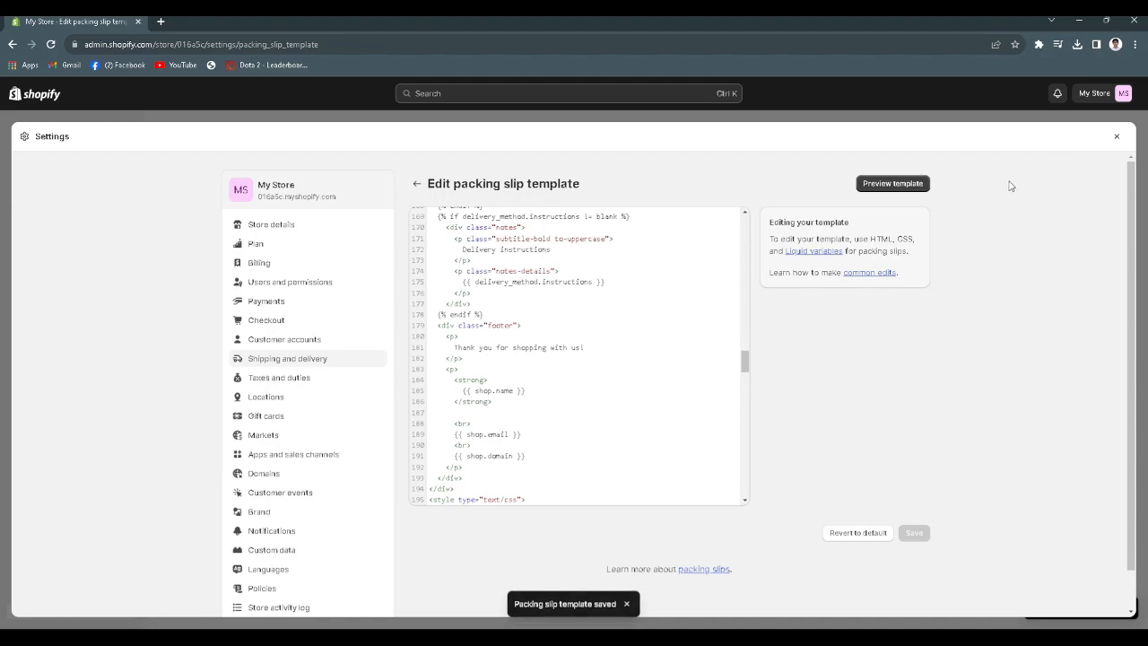
mouse_move(842, 236)
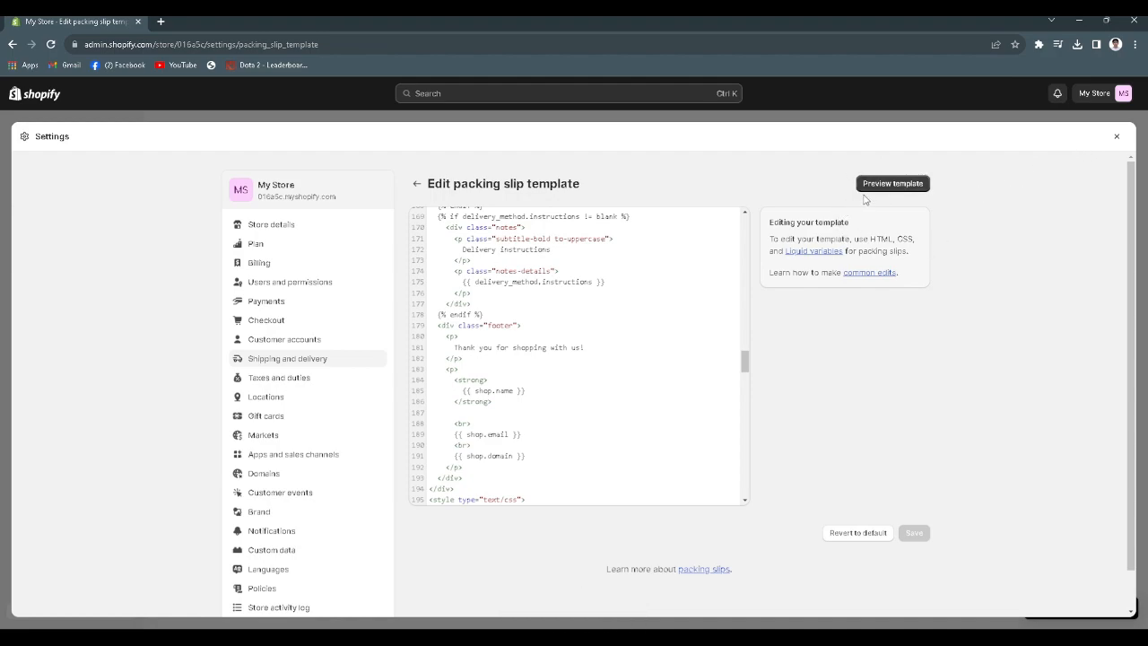
- Preview packing_slip.pdf and confirm the footer shows only shop name, email and domain
left_click(892, 183)
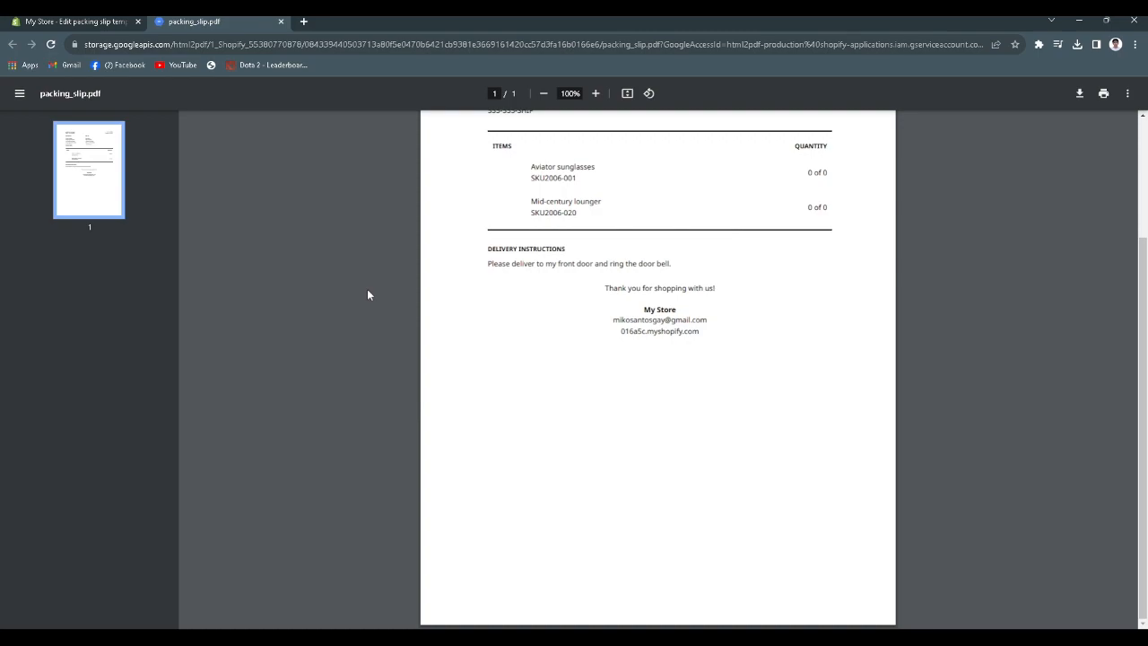
mouse_move(727, 313)
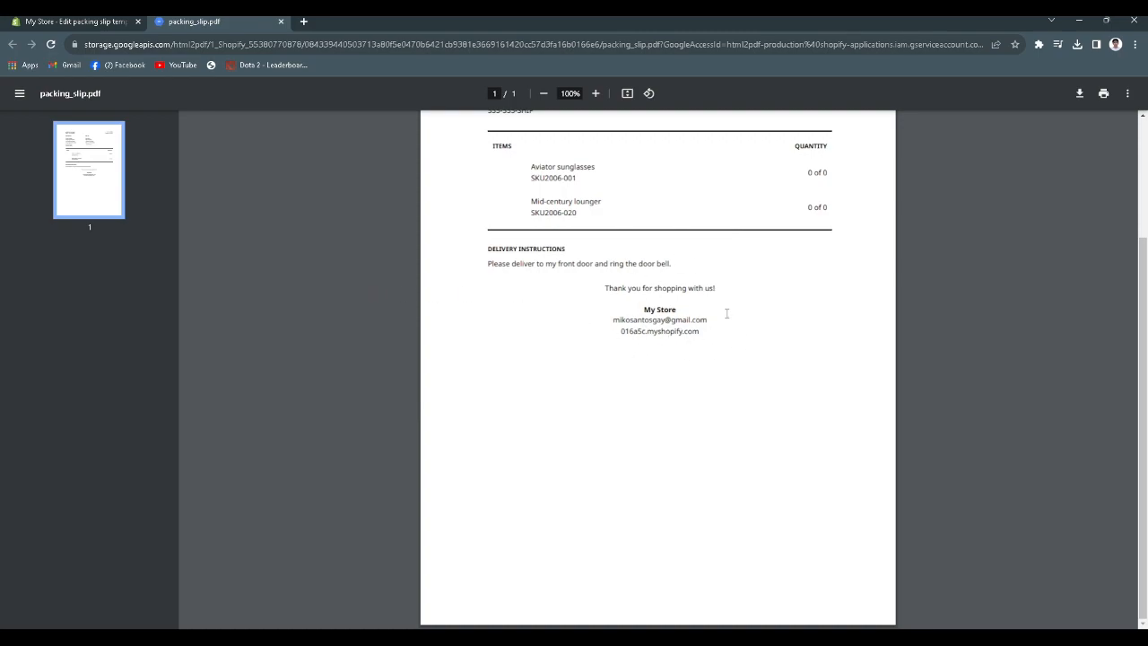
mouse_move(672, 369)
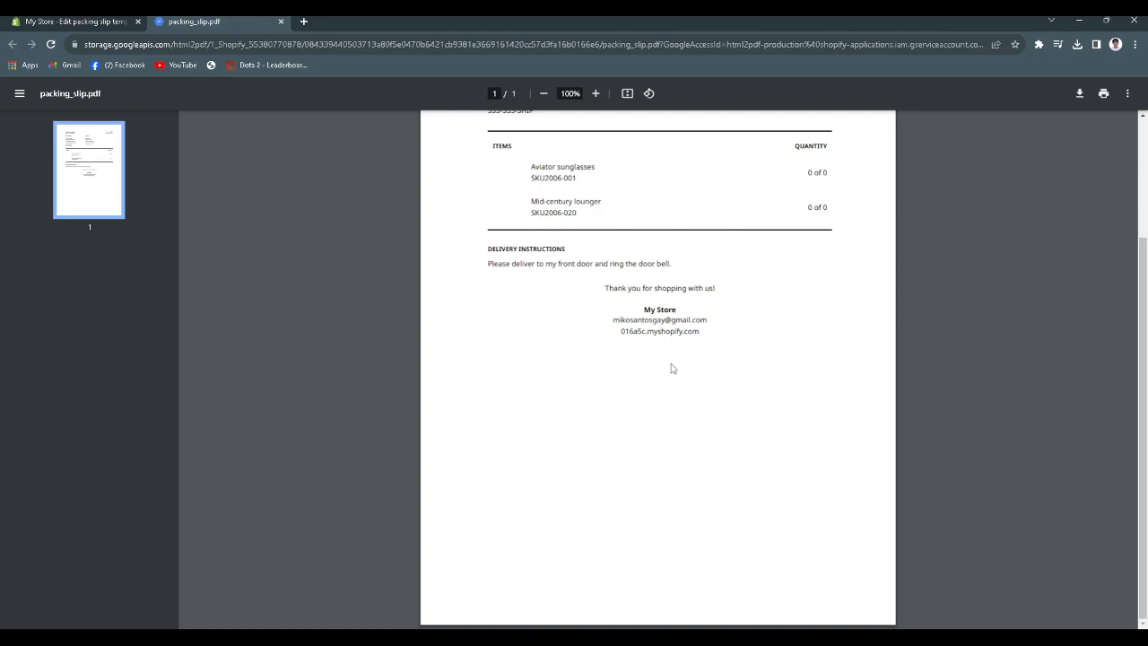
mouse_move(666, 359)
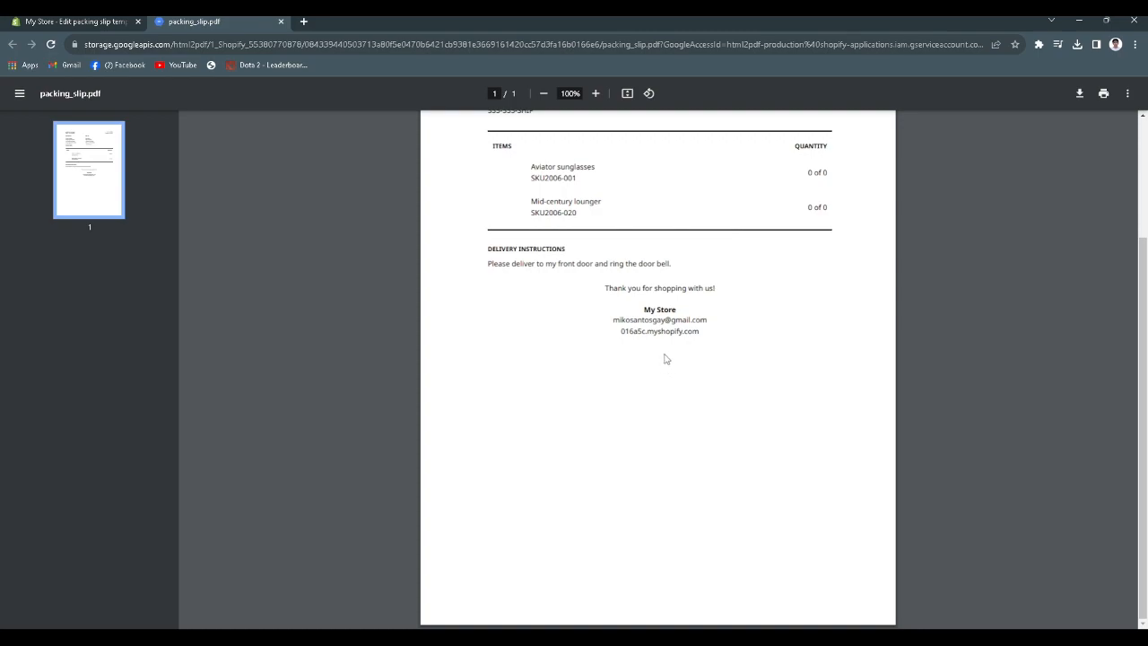